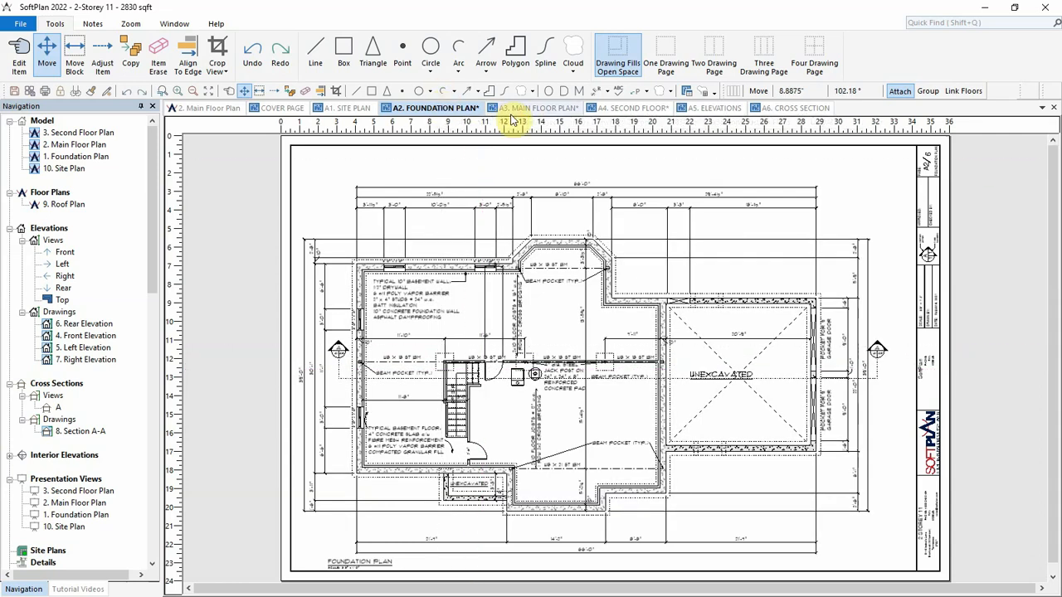
Browse the main floor, second floor and foundation plan pages.
click(538, 108)
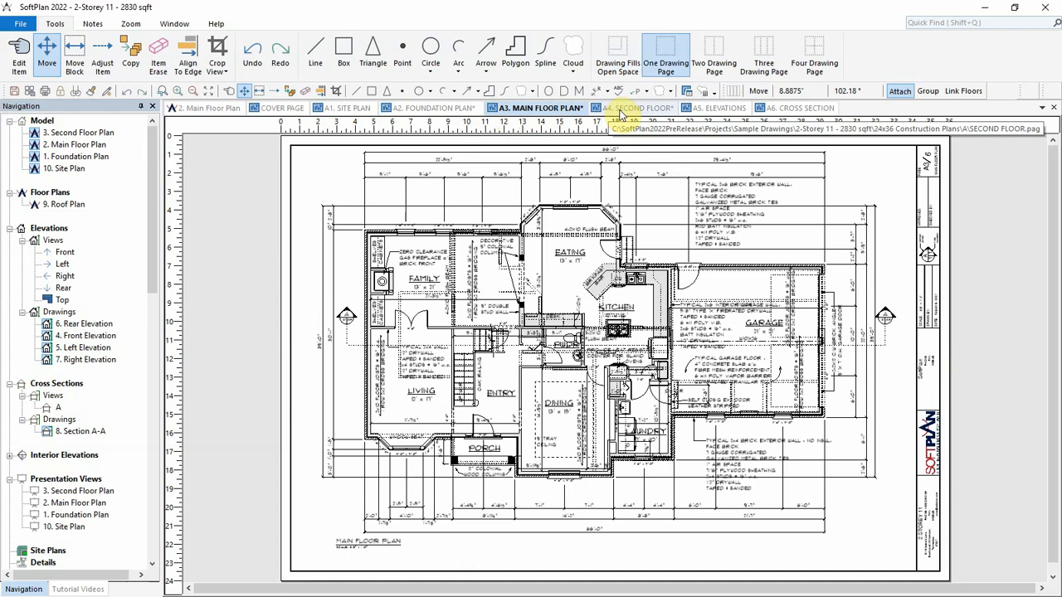
click(634, 108)
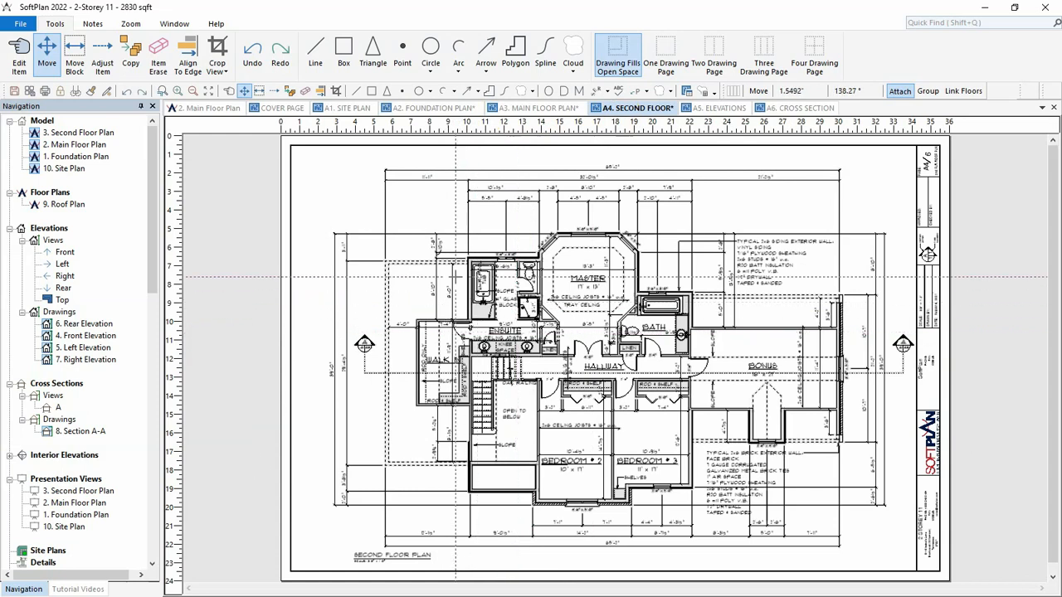
click(428, 108)
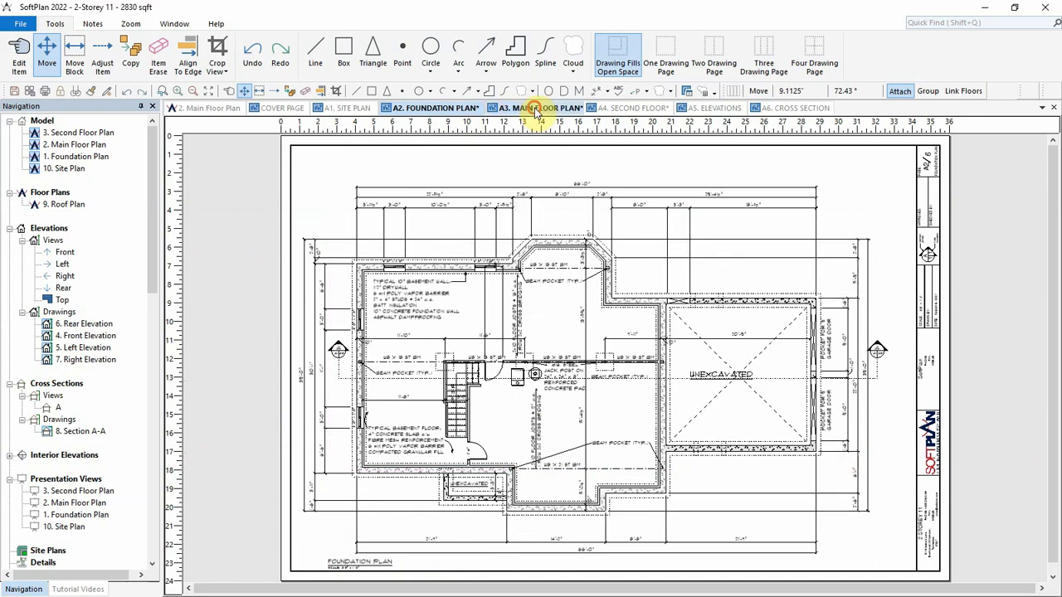
Center the Main Floor Plan drawing on the A3. MAIN FLOOR PLAN sheet.
click(540, 108)
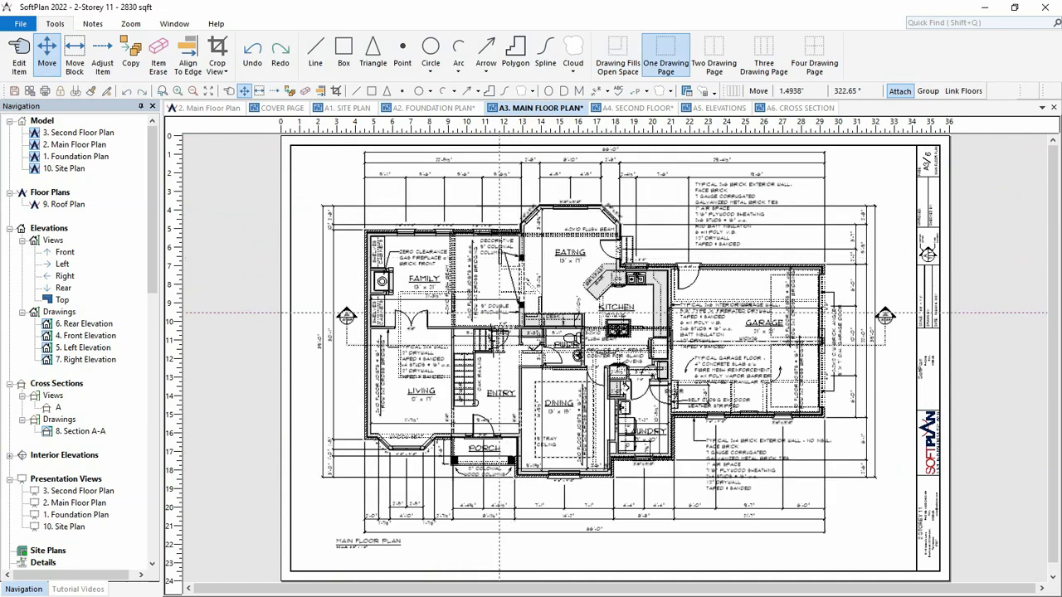
right_click(498, 319)
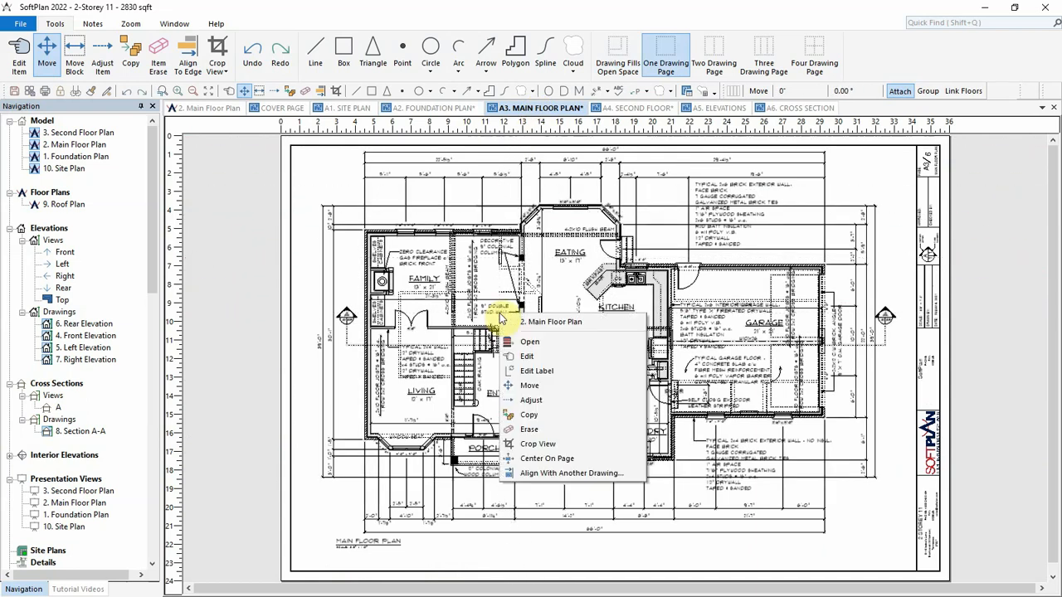
mouse_move(547, 459)
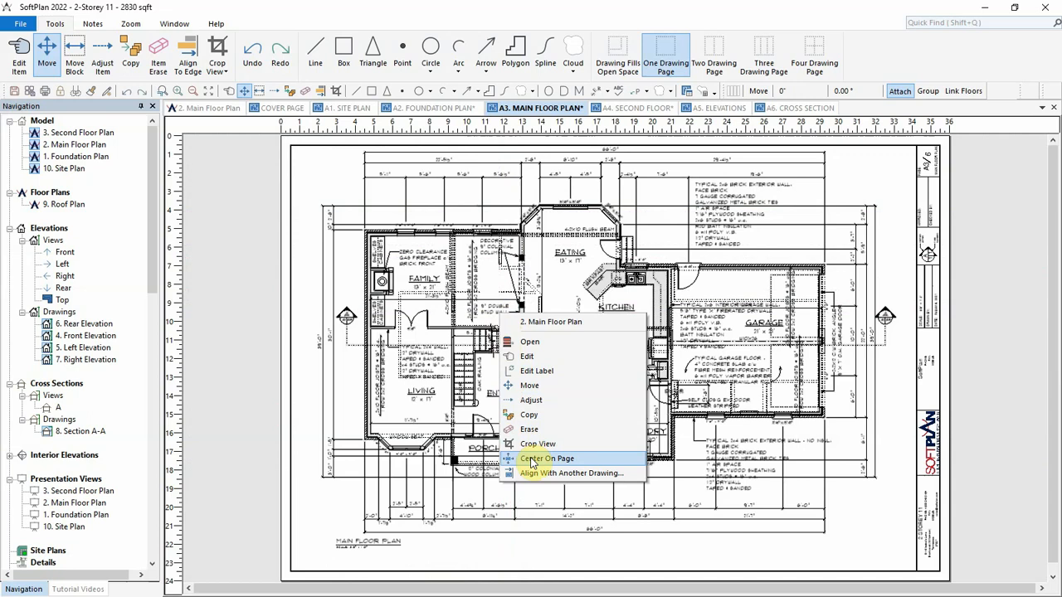
click(546, 458)
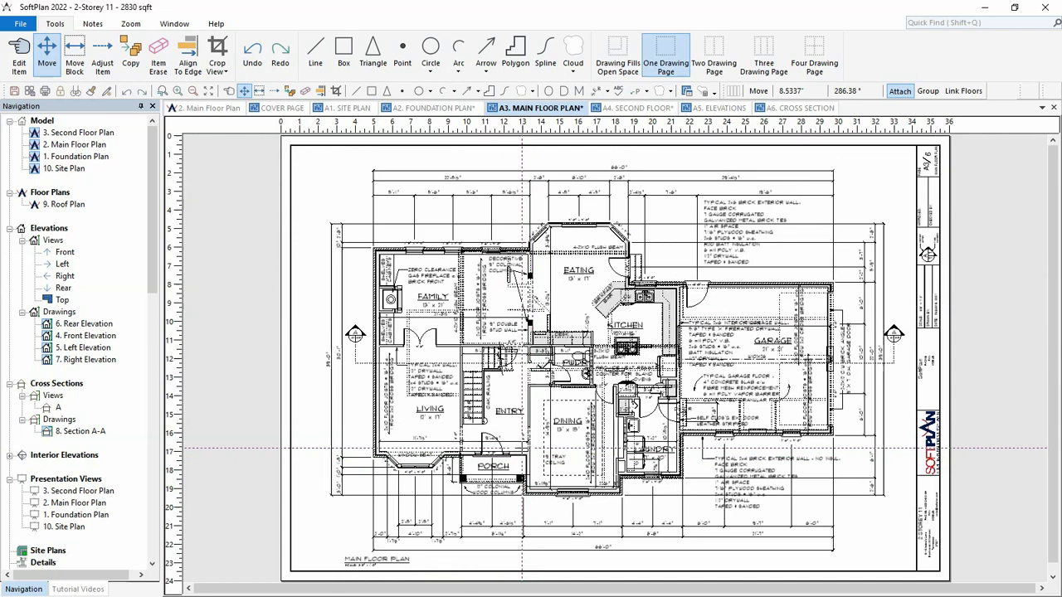
mouse_move(514, 425)
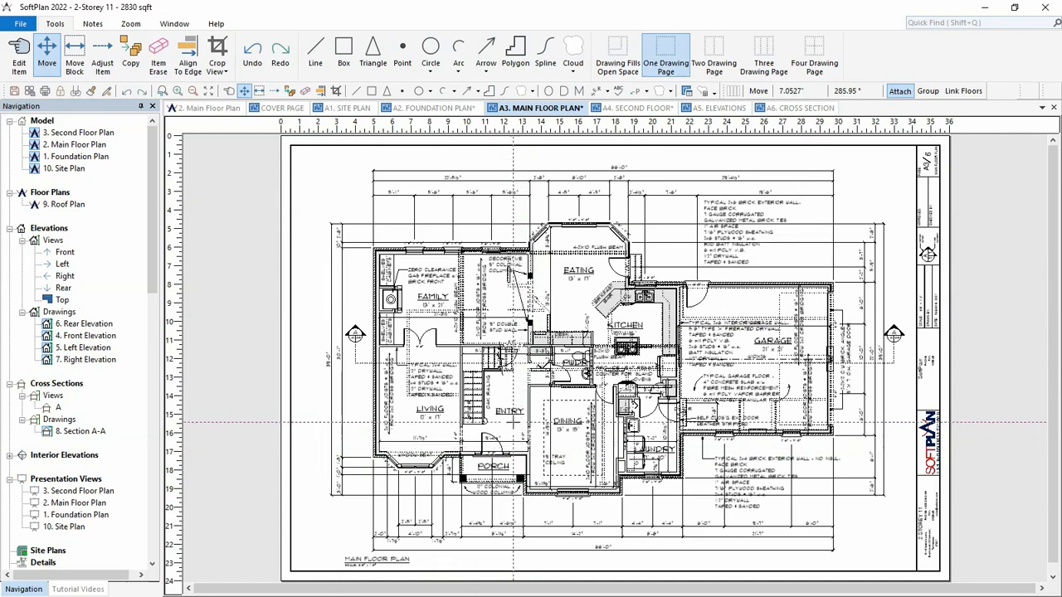
Align the A2. FOUNDATION PLAN drawing to the MAIN FLOOR PLAN reference.
click(430, 108)
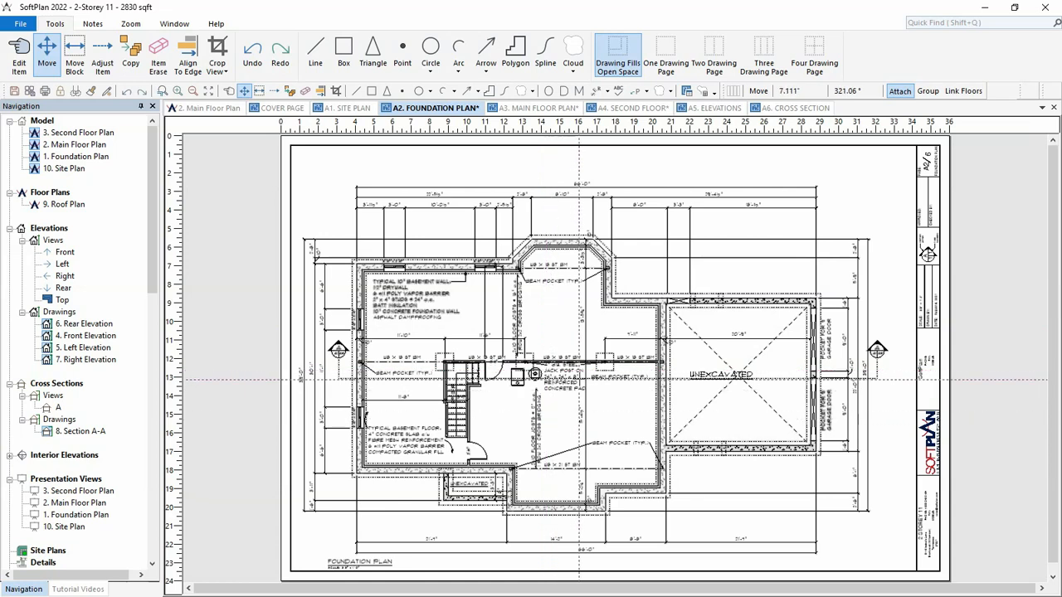
right_click(608, 373)
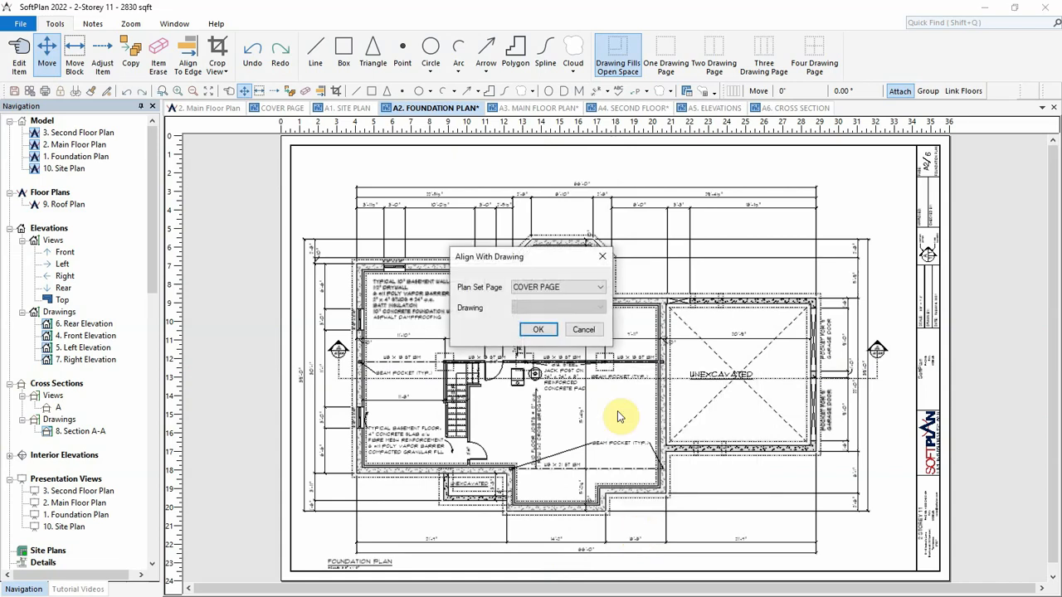
mouse_move(627, 421)
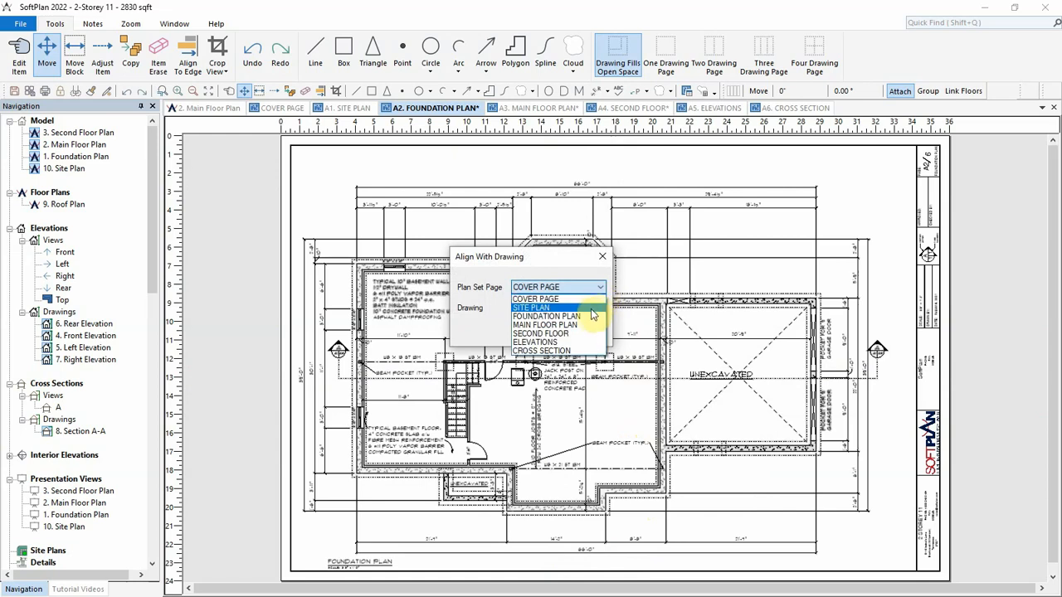
click(545, 316)
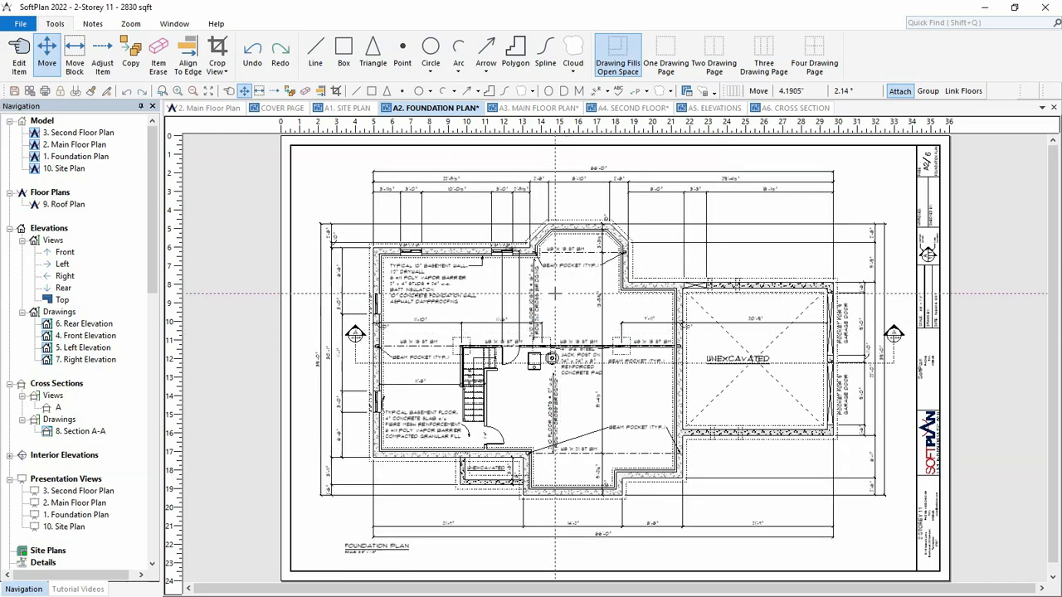
Align the A4. SECOND FLOOR drawing to MAIN FLOOR PLAN, then return to A2. FOUNDATION PLAN.
click(540, 108)
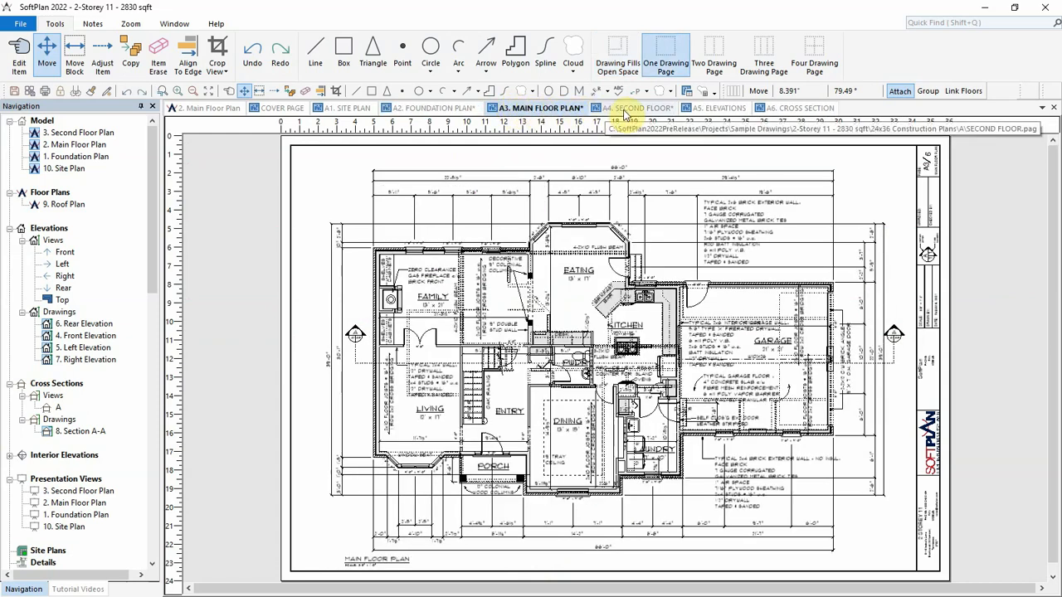
click(633, 108)
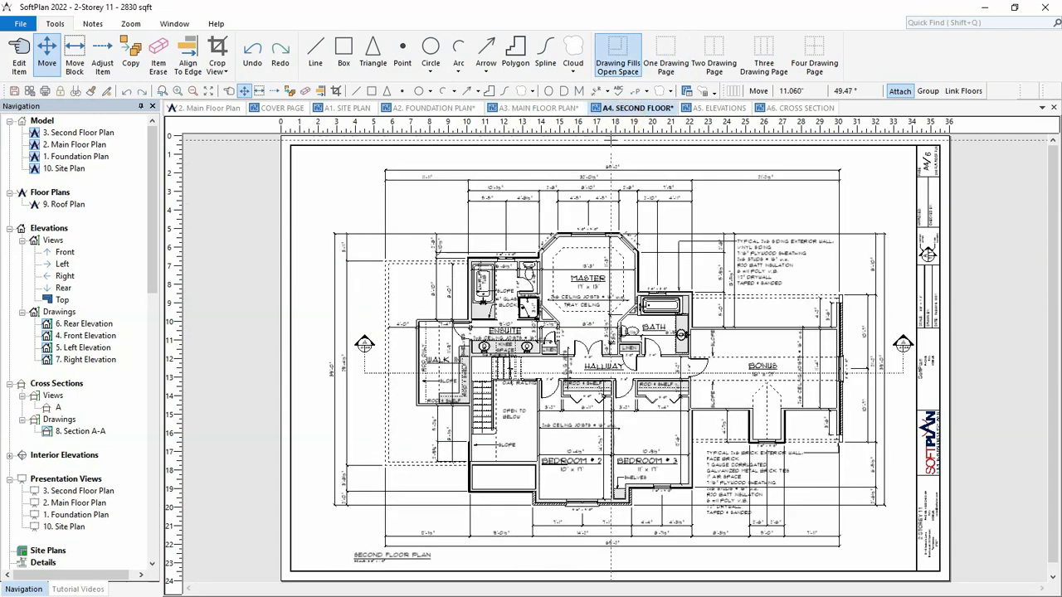
right_click(564, 365)
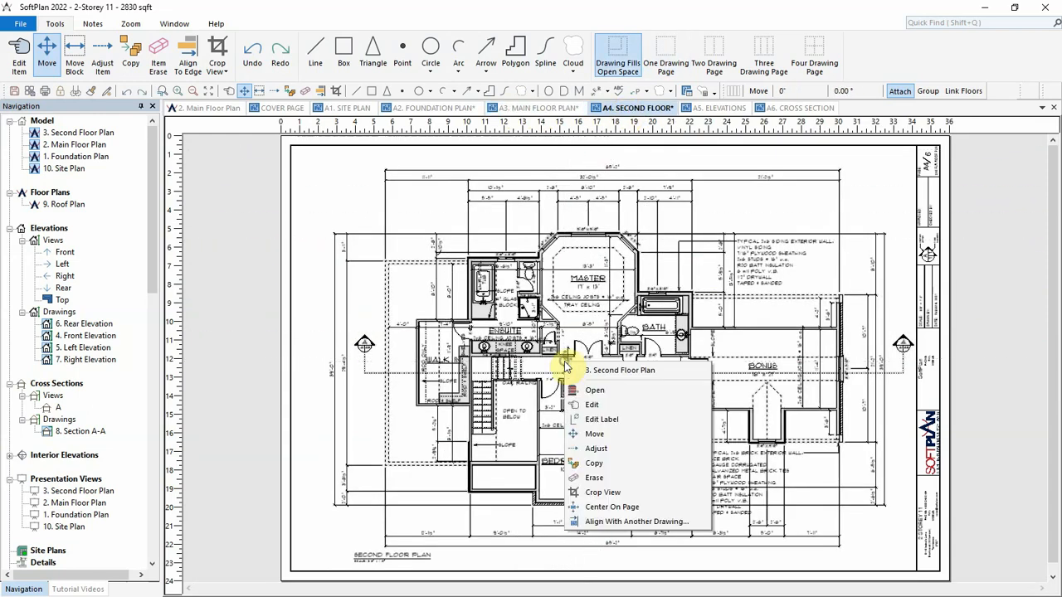
mouse_move(608, 521)
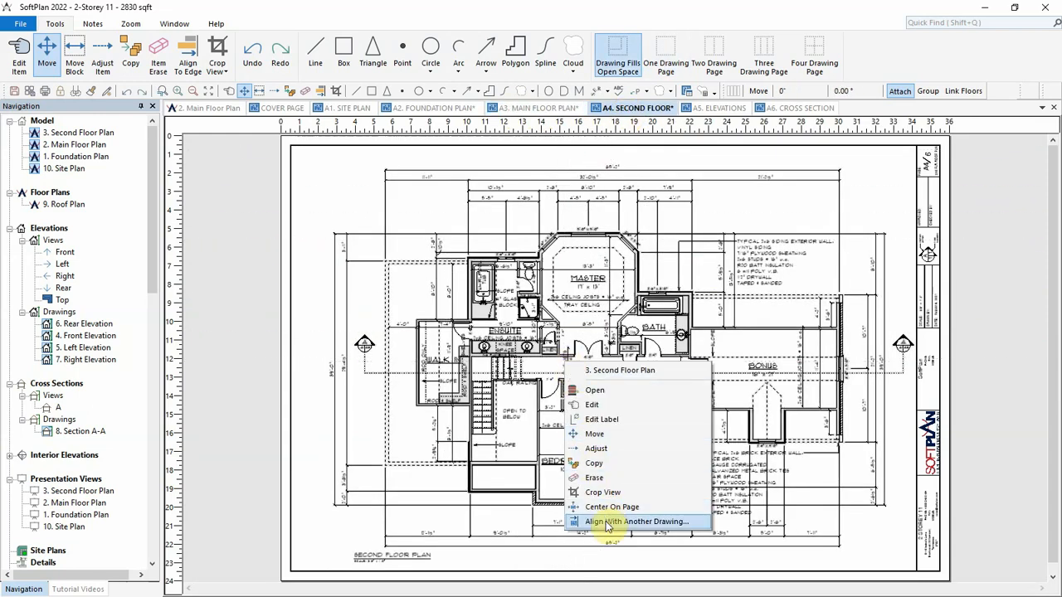
click(638, 521)
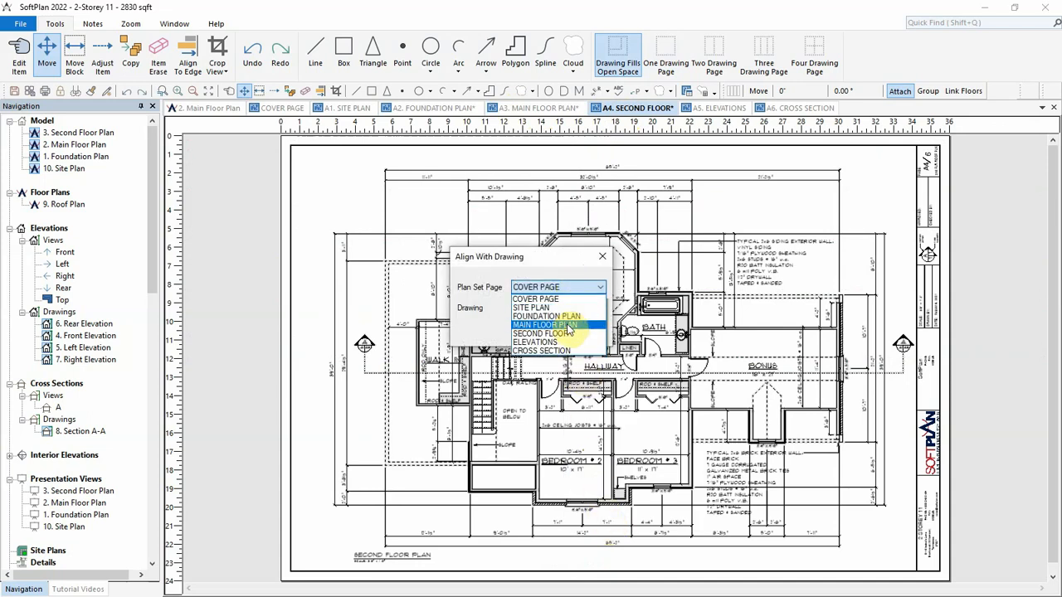
click(546, 324)
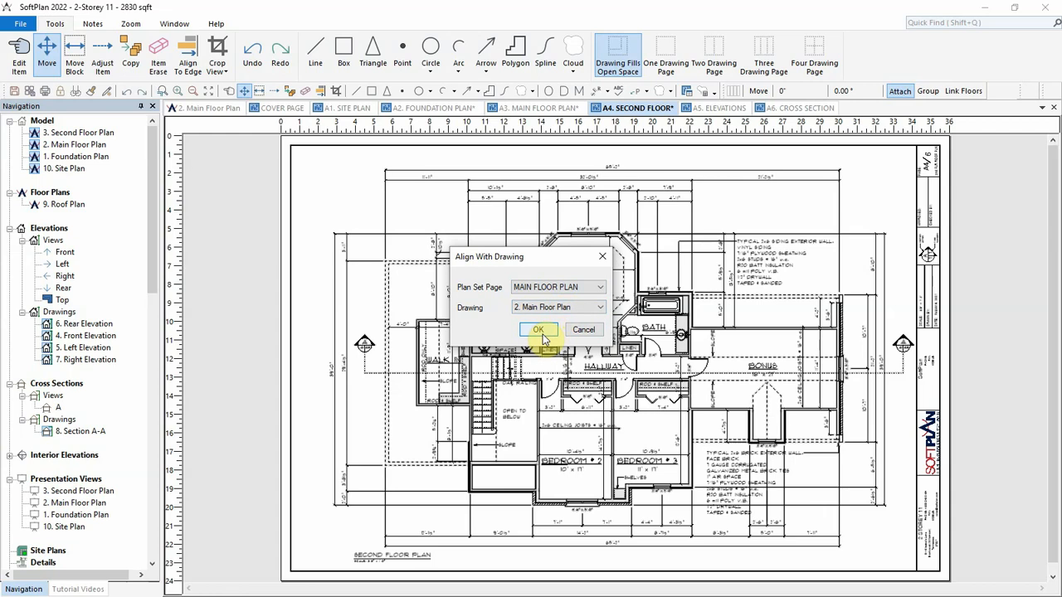
click(538, 329)
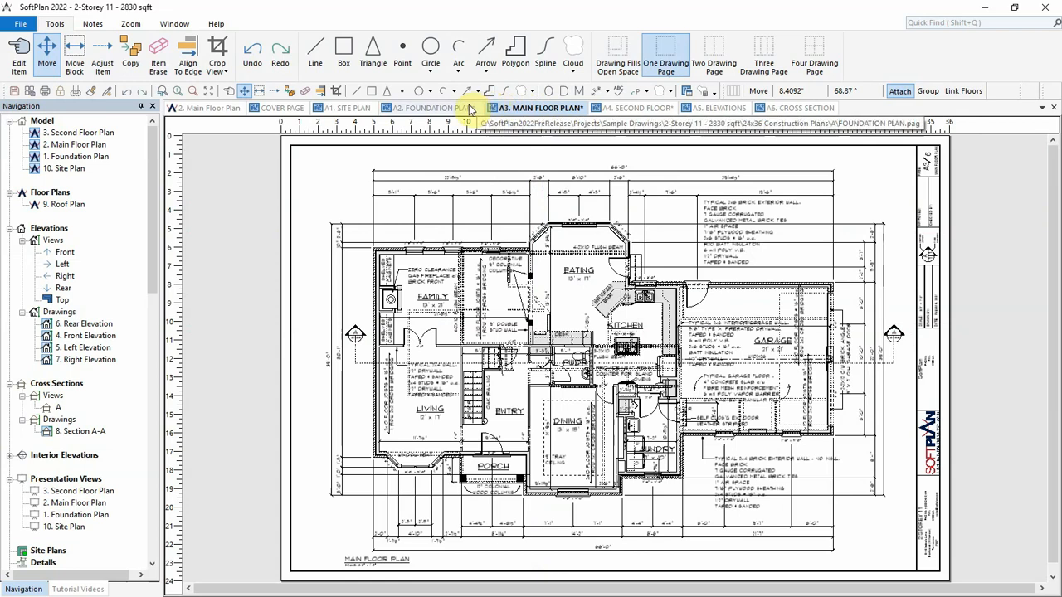
click(426, 108)
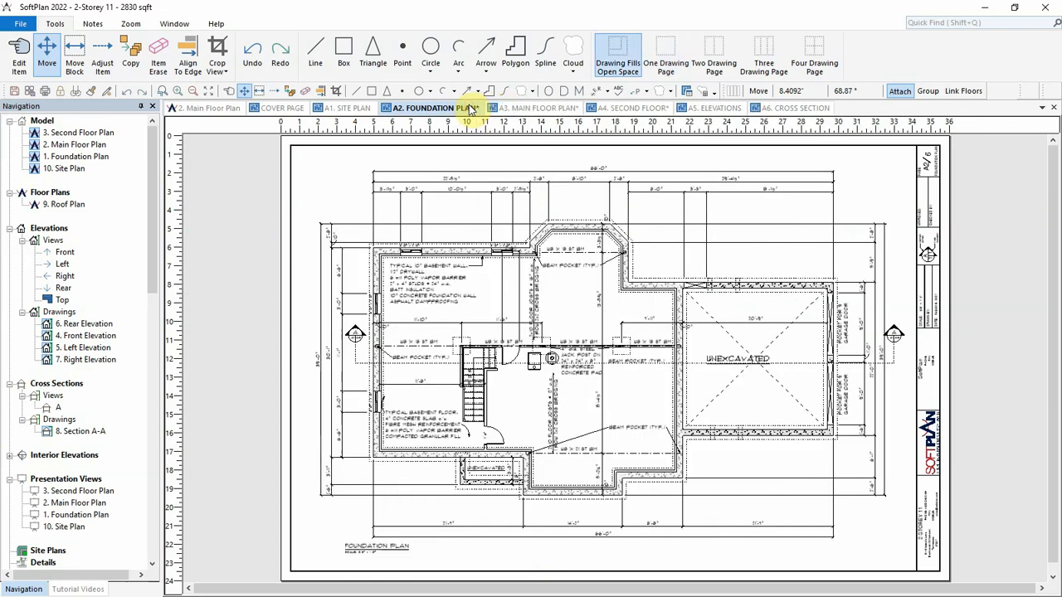